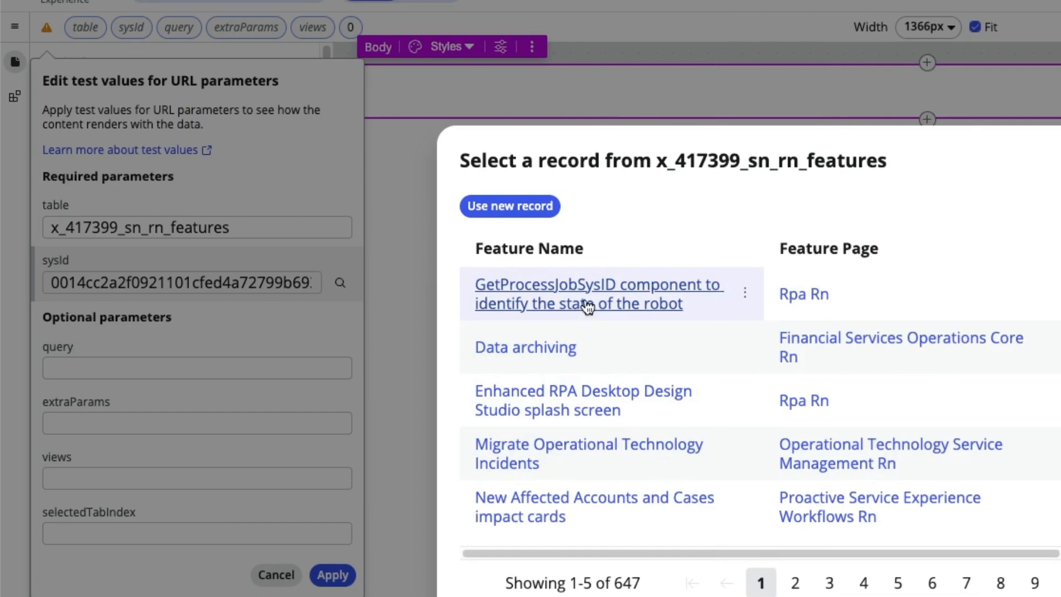
- Preview the first Features record as test data and select the header's Primary field
left_click(596, 293)
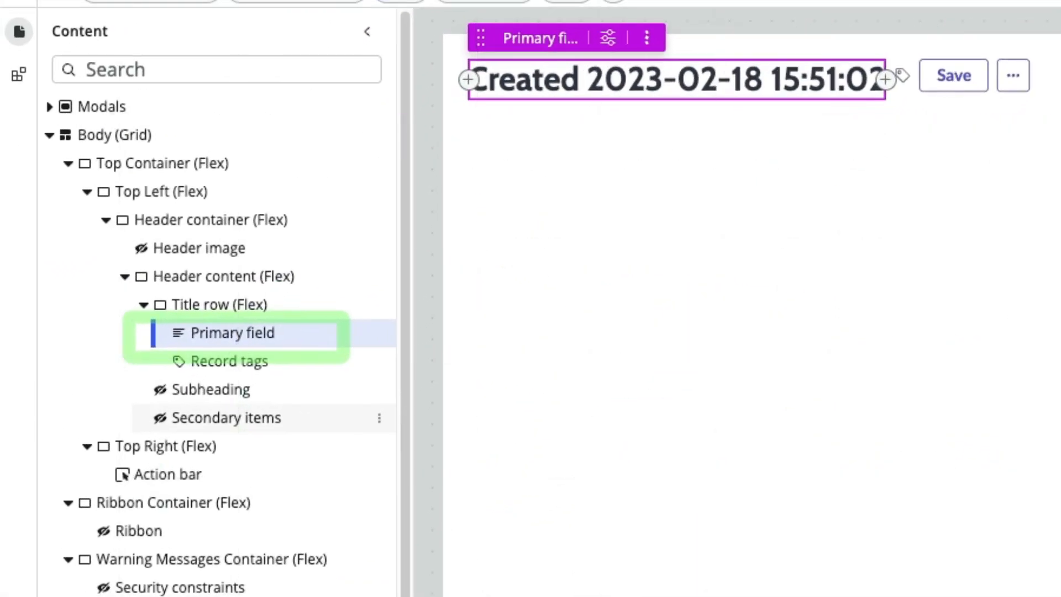
left_click(232, 332)
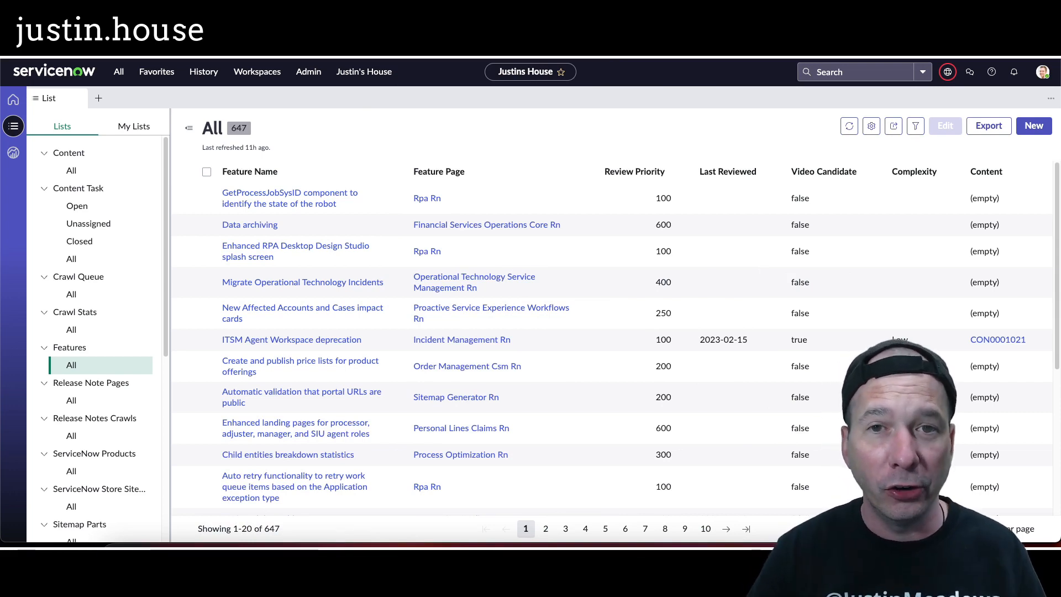
mouse_move(392, 285)
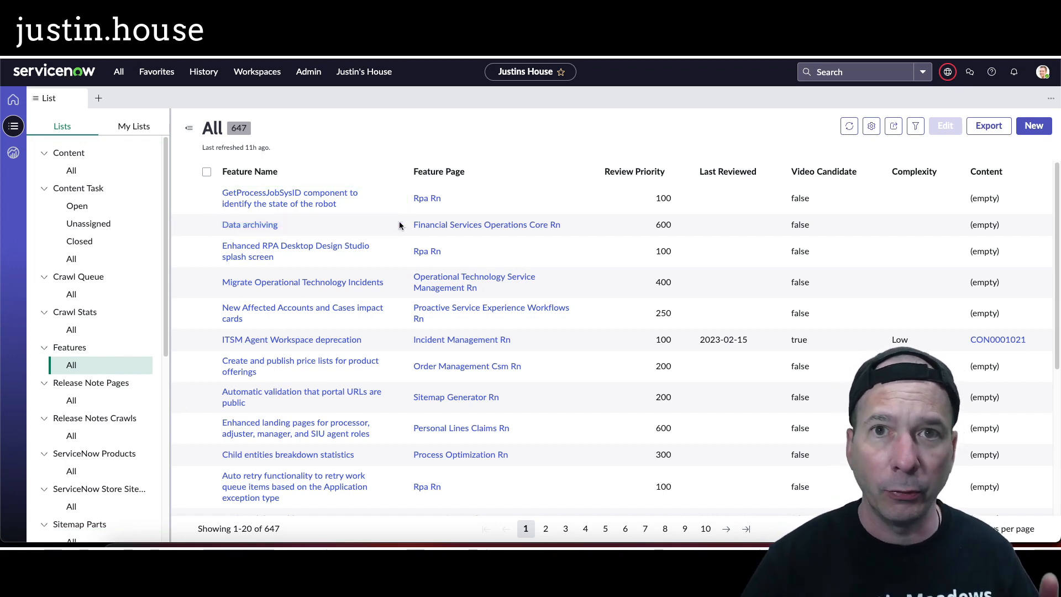
- Open the first record in the Features list in Workspace
left_click(289, 198)
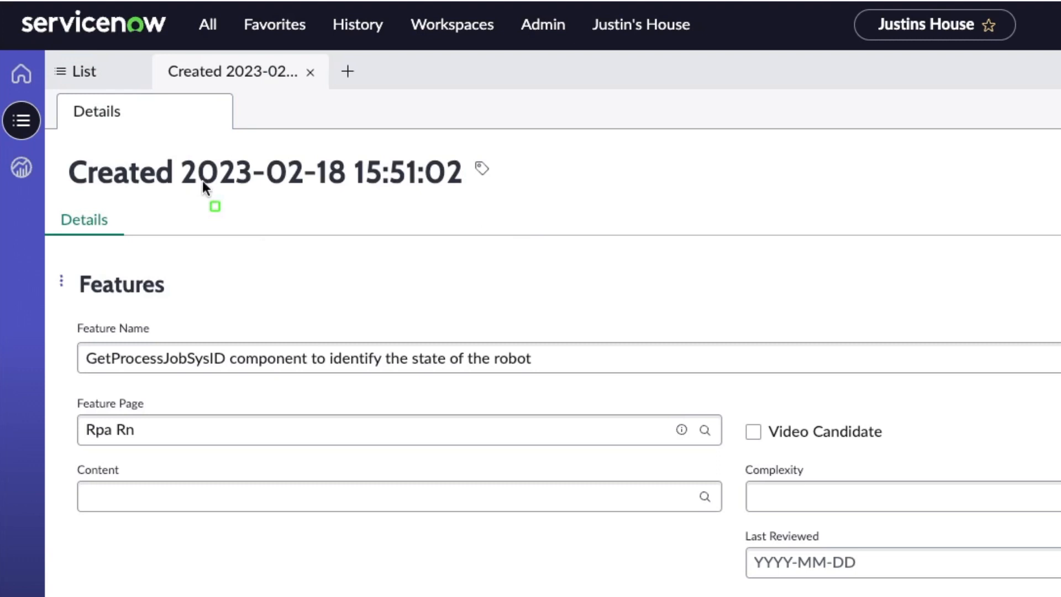
left_click(264, 170)
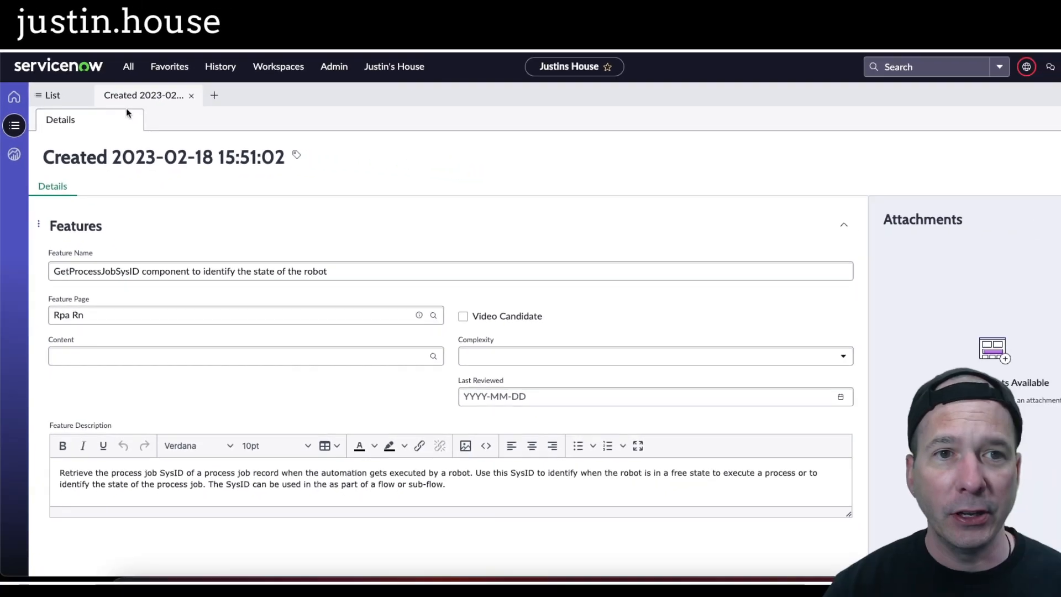
left_click(169, 67)
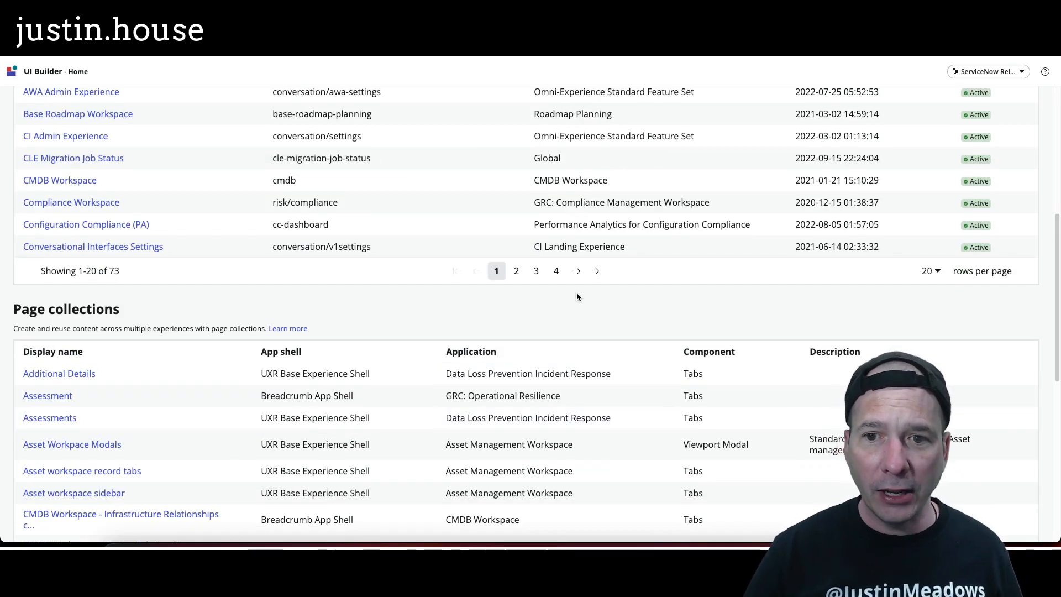
- Open the Justins House experience and its Features Record Page
left_click(576, 270)
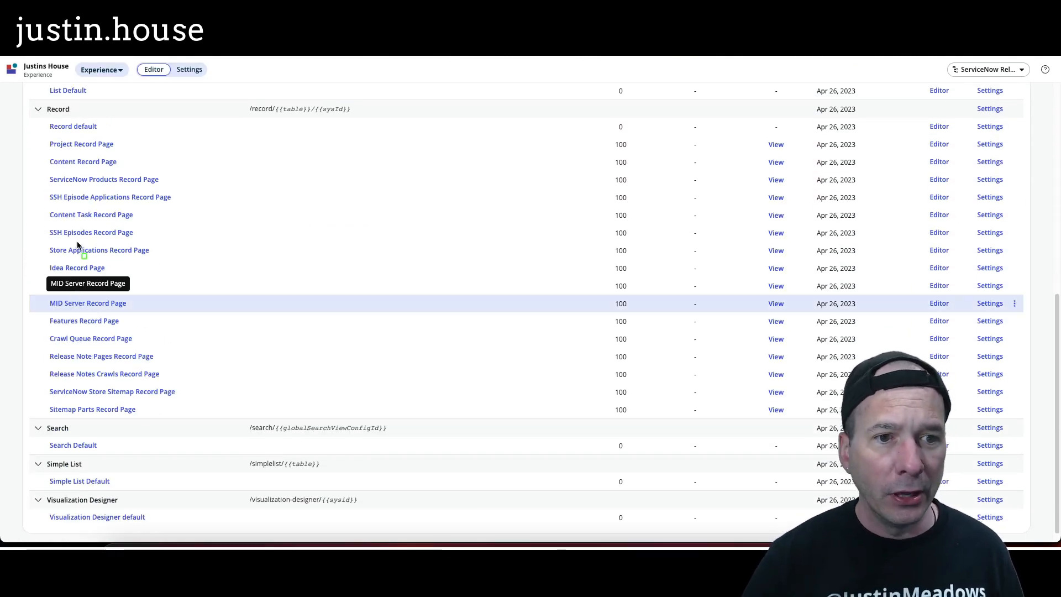
mouse_move(58, 318)
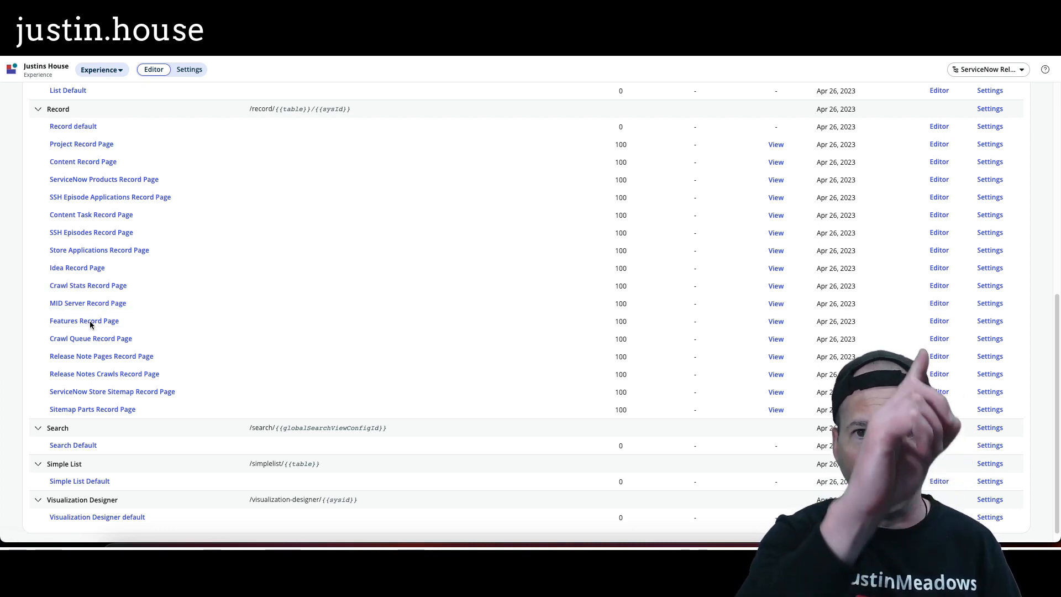
left_click(84, 321)
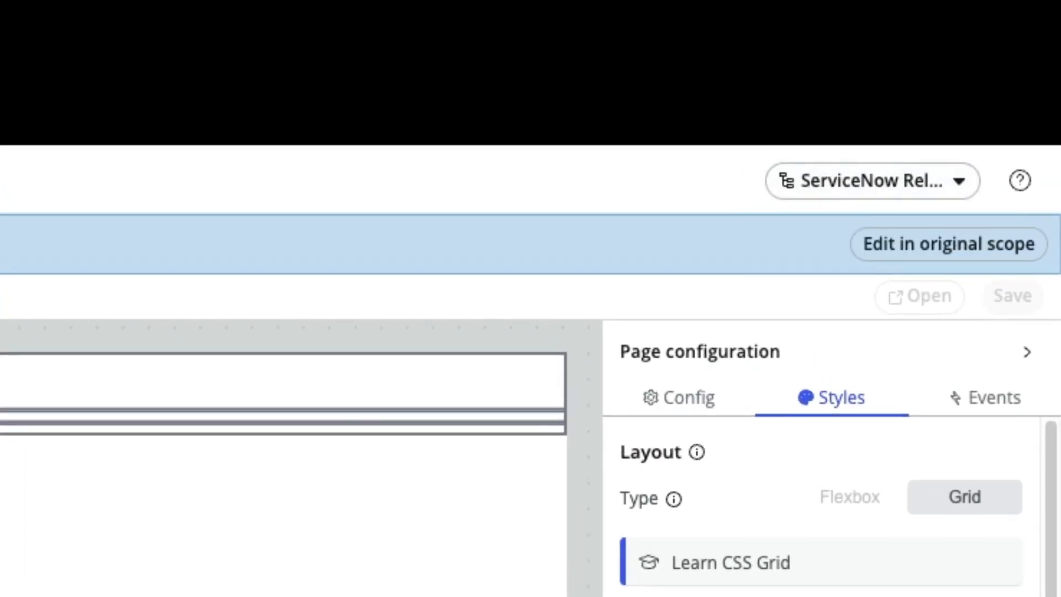
- Switch the application scope to Justins House via a 'ju' search
left_click(871, 180)
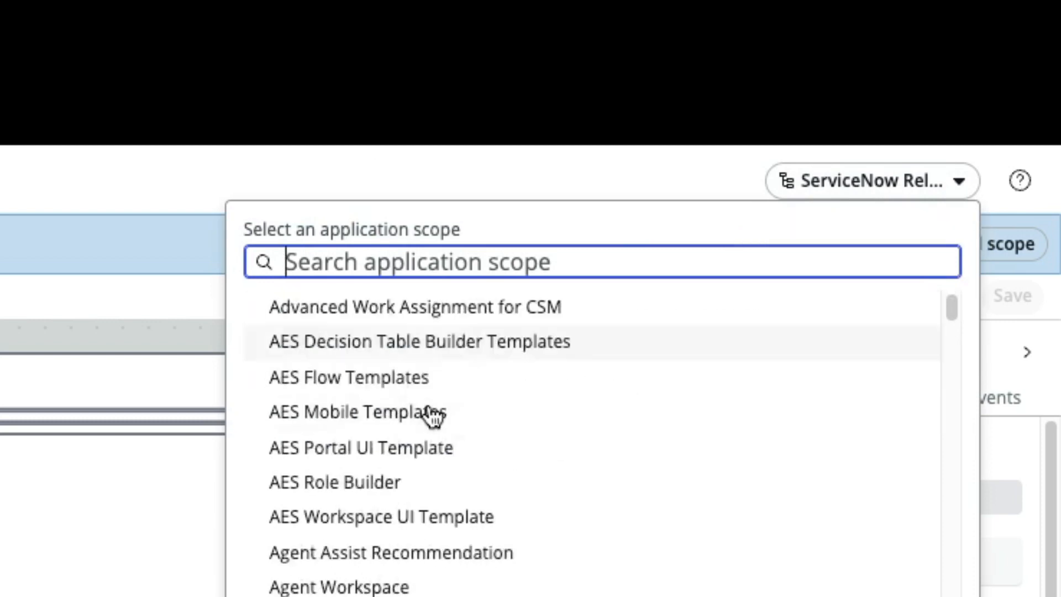
type("justin")
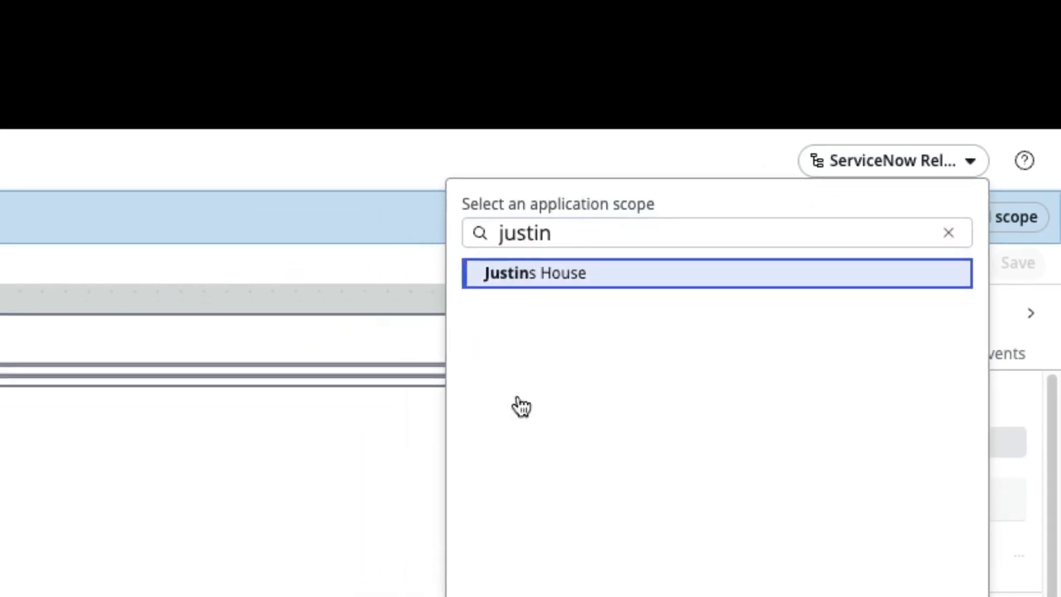
left_click(534, 273)
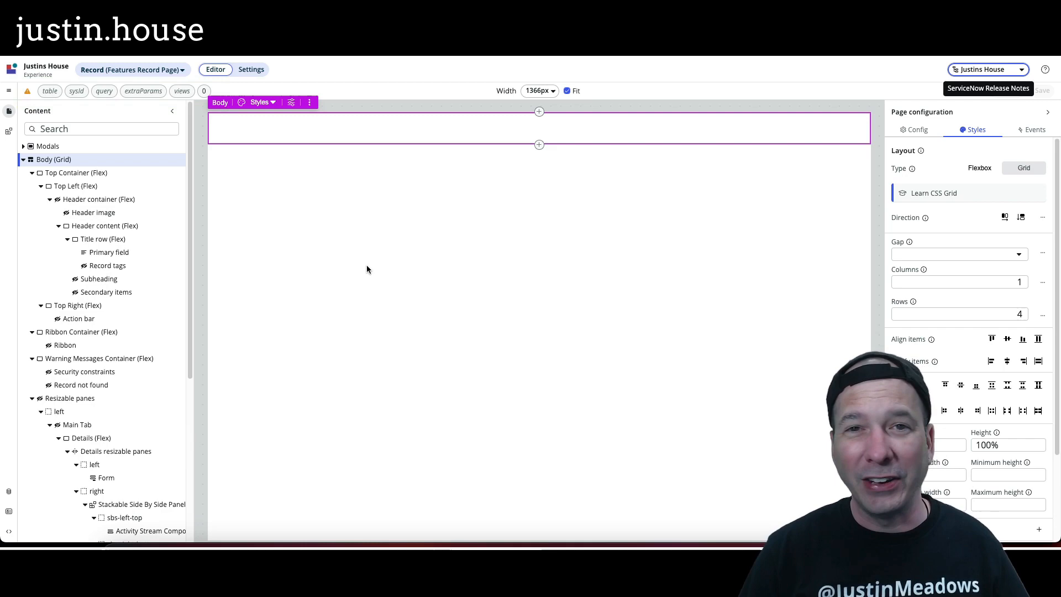
- Open the test values form for the page's URL parameters
left_click(27, 91)
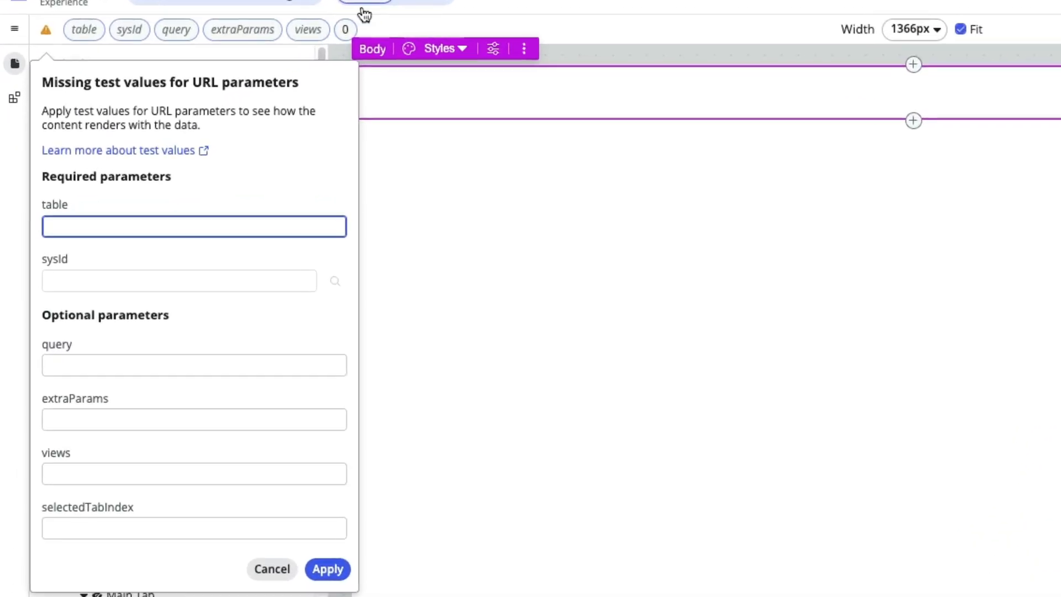
- Set table to x_417399_sn_rn_features and pick the first Features record as sysId
type("x_417399_sn_rn_features")
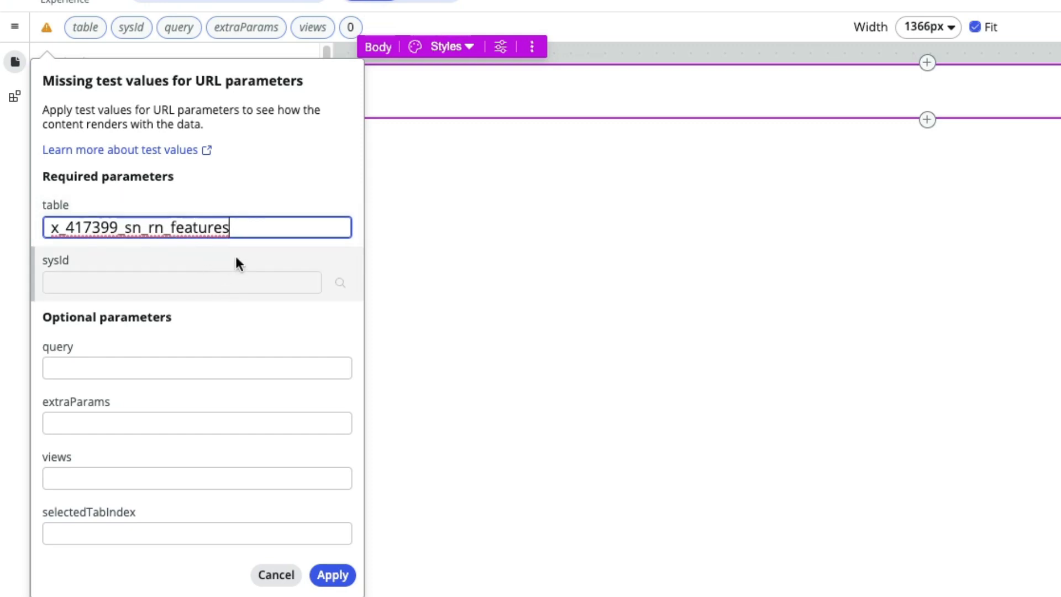
type("0014cc2a2f0921101cfed4a72799b69")
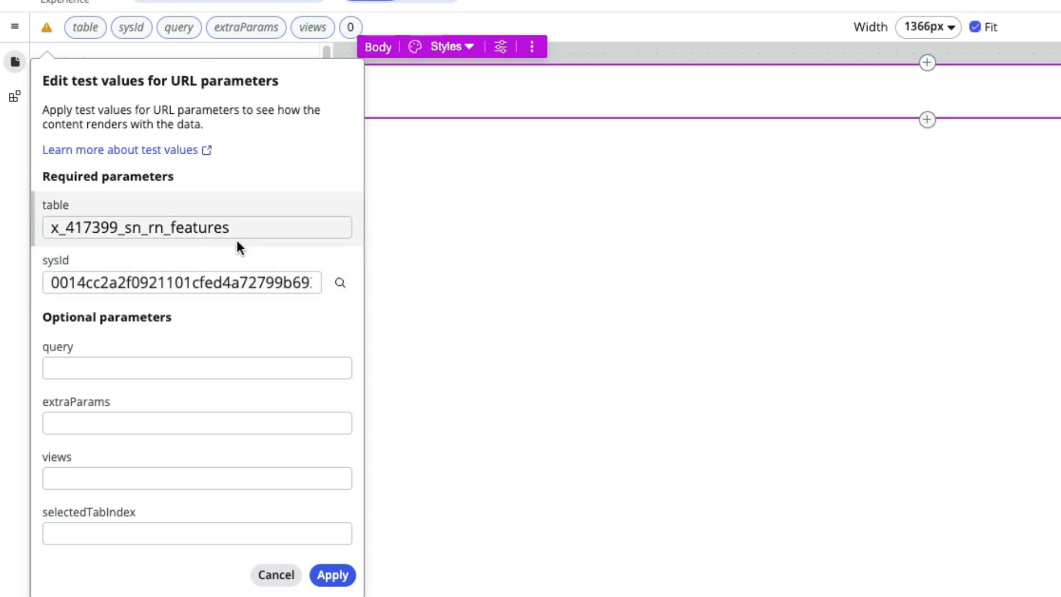
left_click(340, 282)
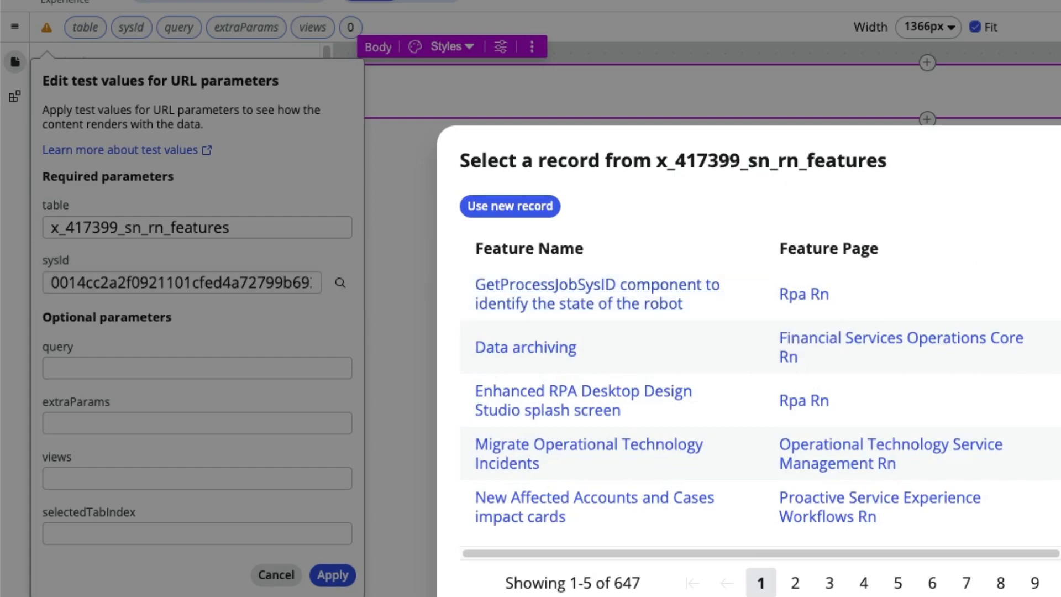
left_click(596, 293)
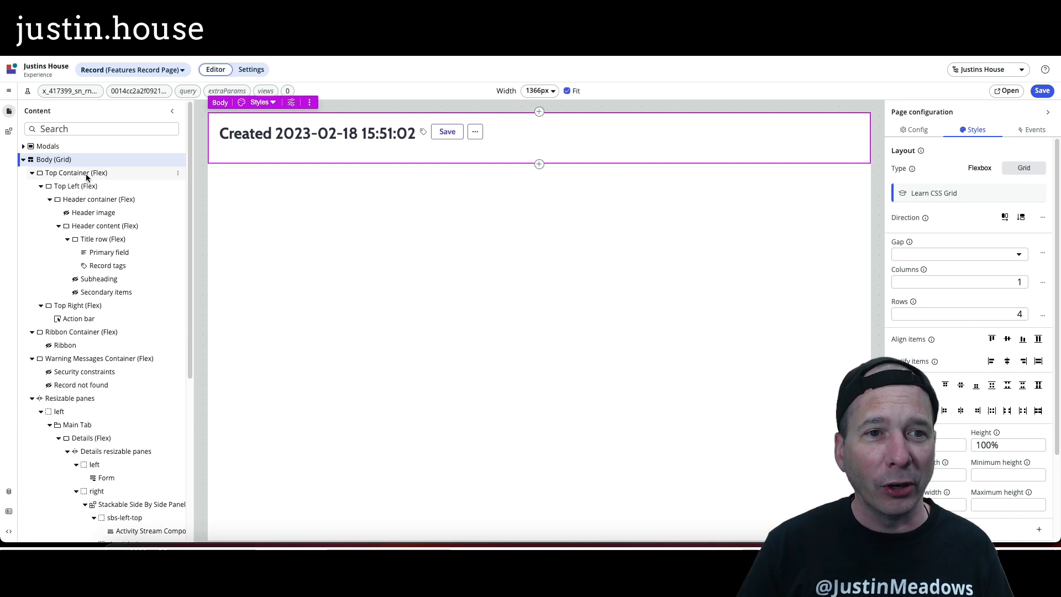
- Select Body and reopen, then close, the URL parameter test values
left_click(53, 159)
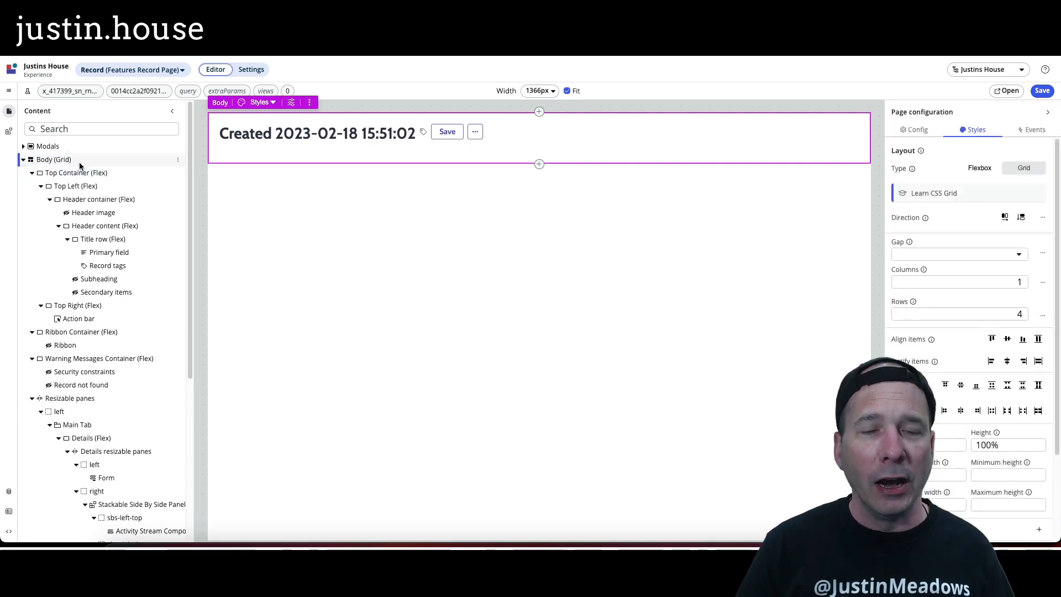
left_click(27, 90)
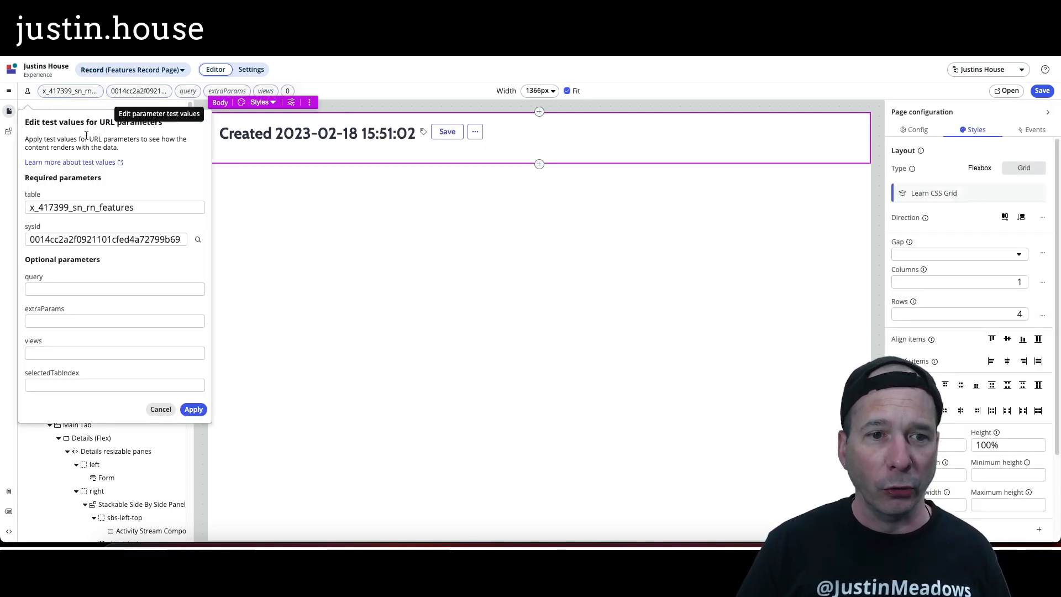
left_click(160, 409)
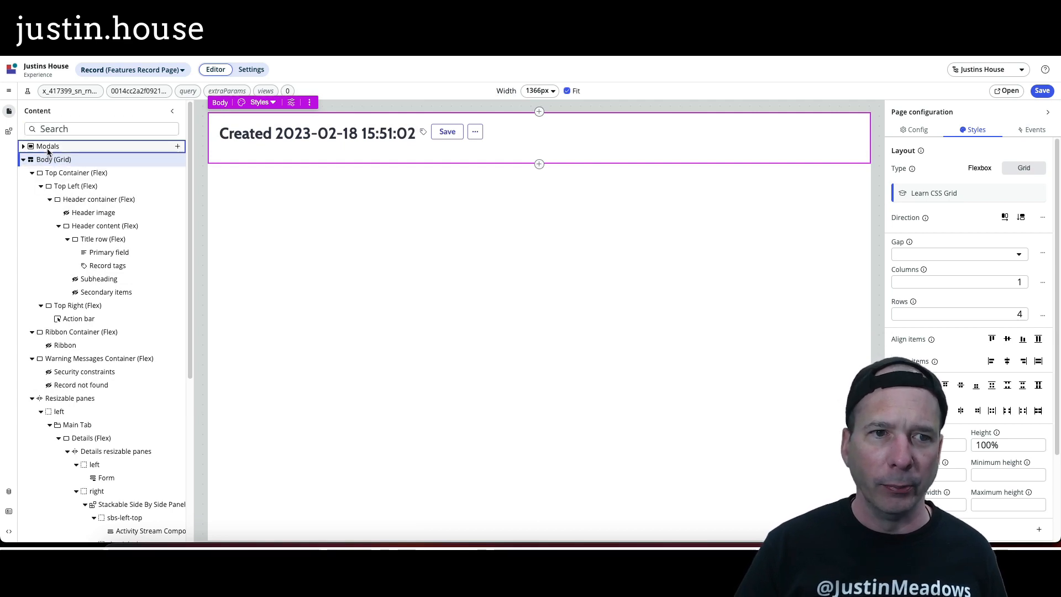
- Select the body grid and header container, then open the test values form
left_click(53, 159)
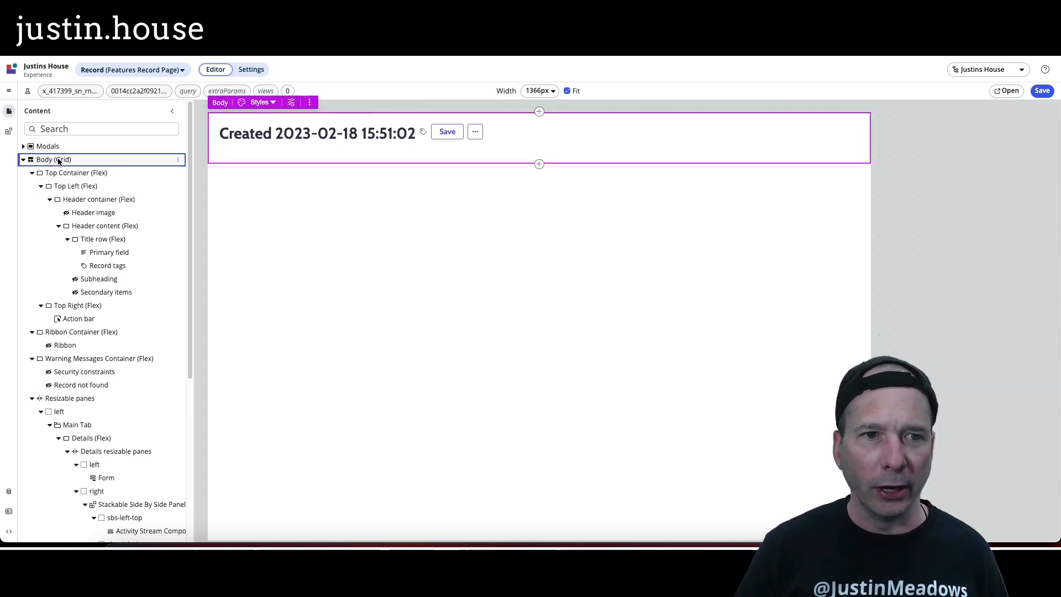
left_click(53, 159)
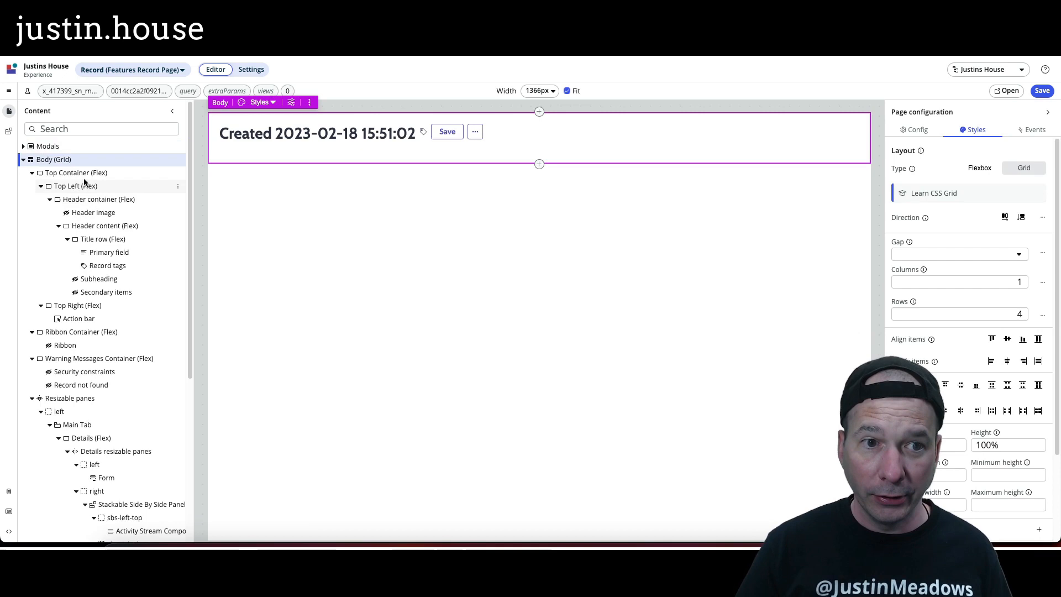
left_click(98, 199)
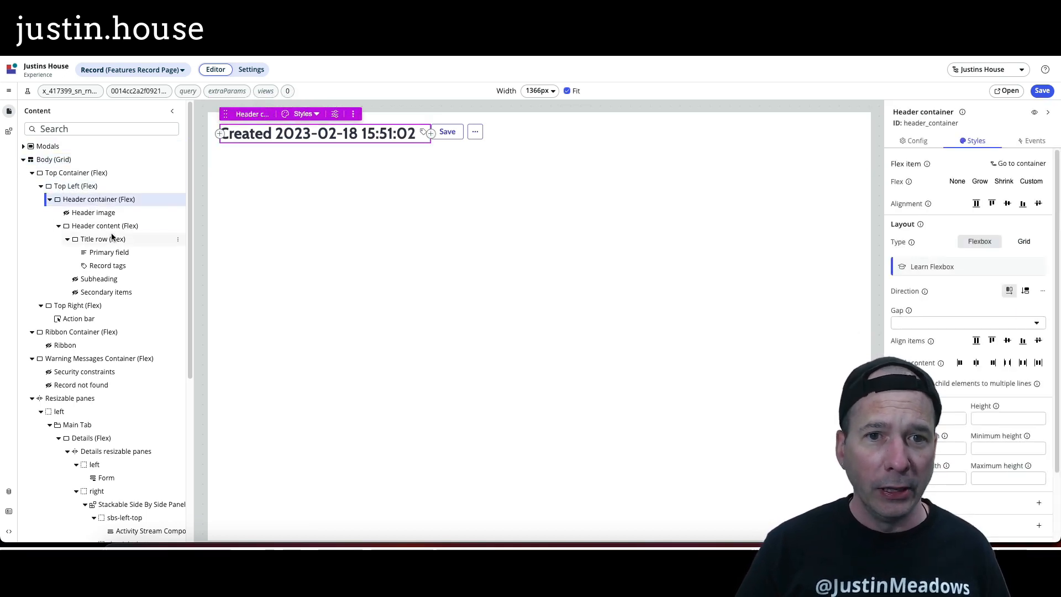
left_click(106, 292)
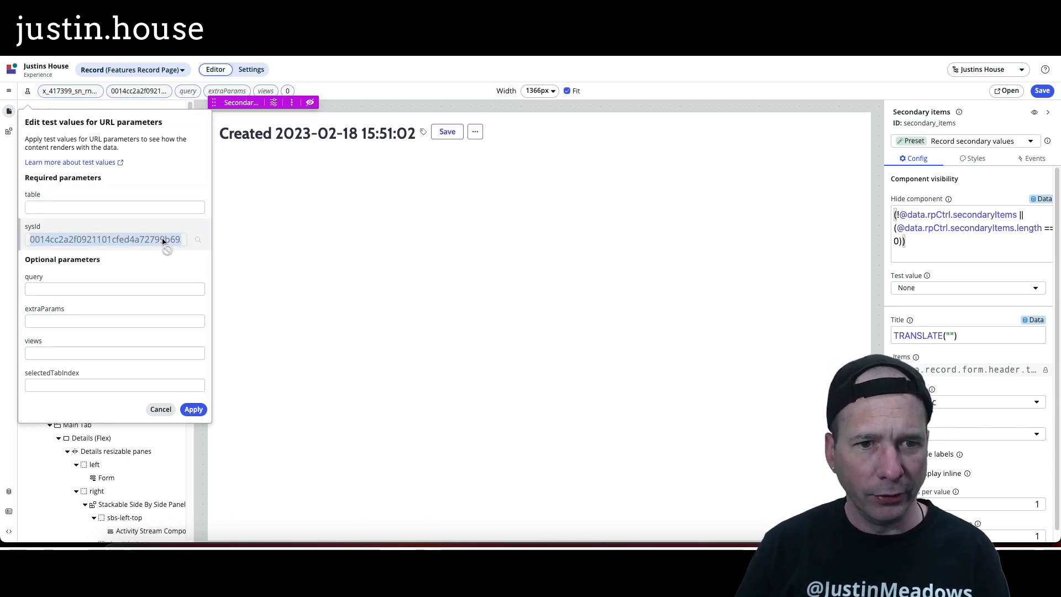
- Use the GetProcessJobSysID record from the Features table as test data
left_click(160, 409)
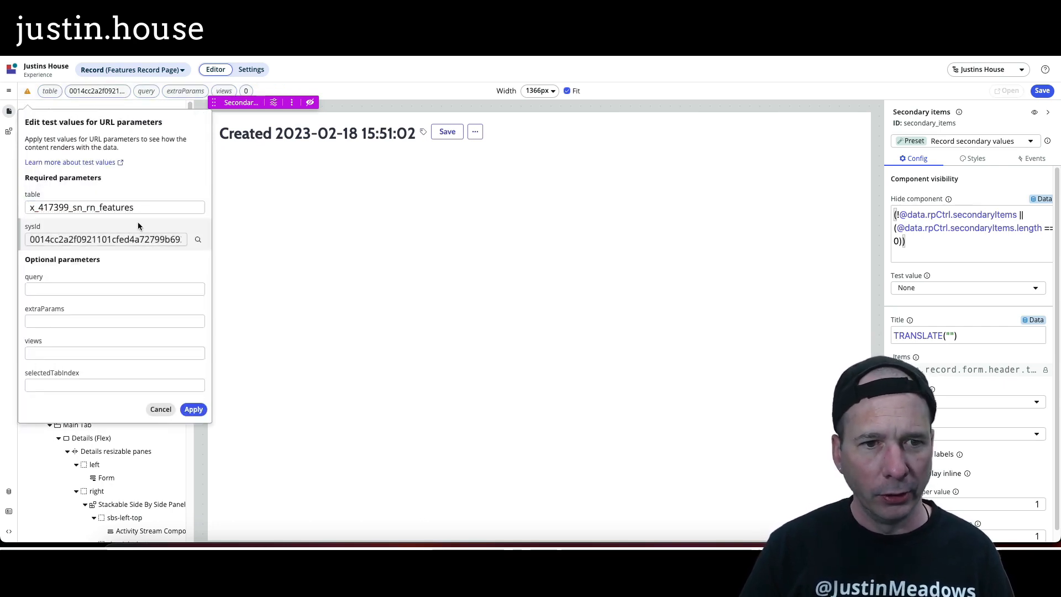
left_click(197, 239)
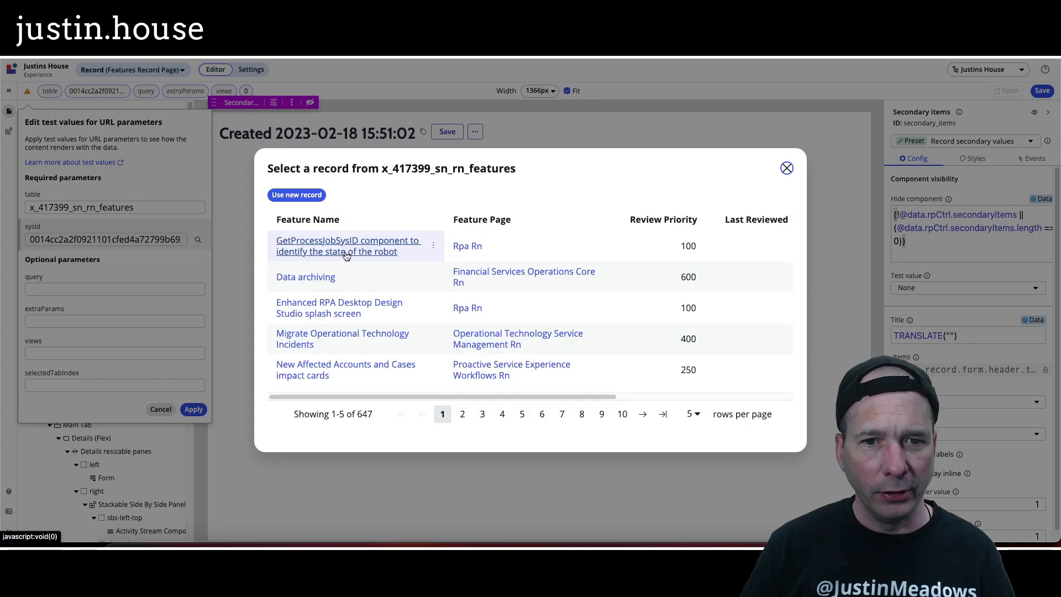
left_click(785, 168)
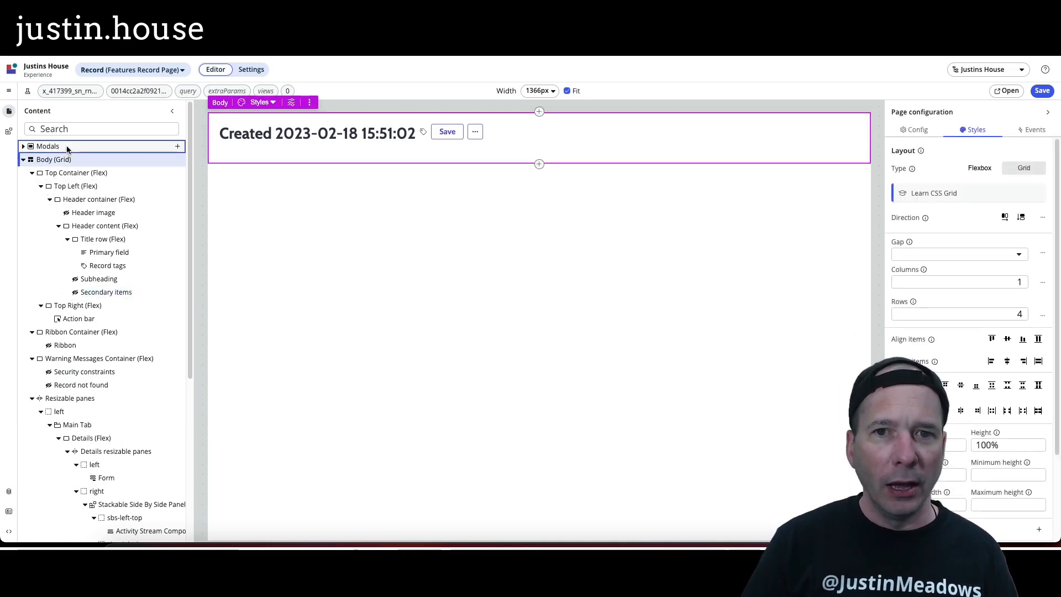
- Deselect the current component and select the Title row's Primary field
left_click(53, 159)
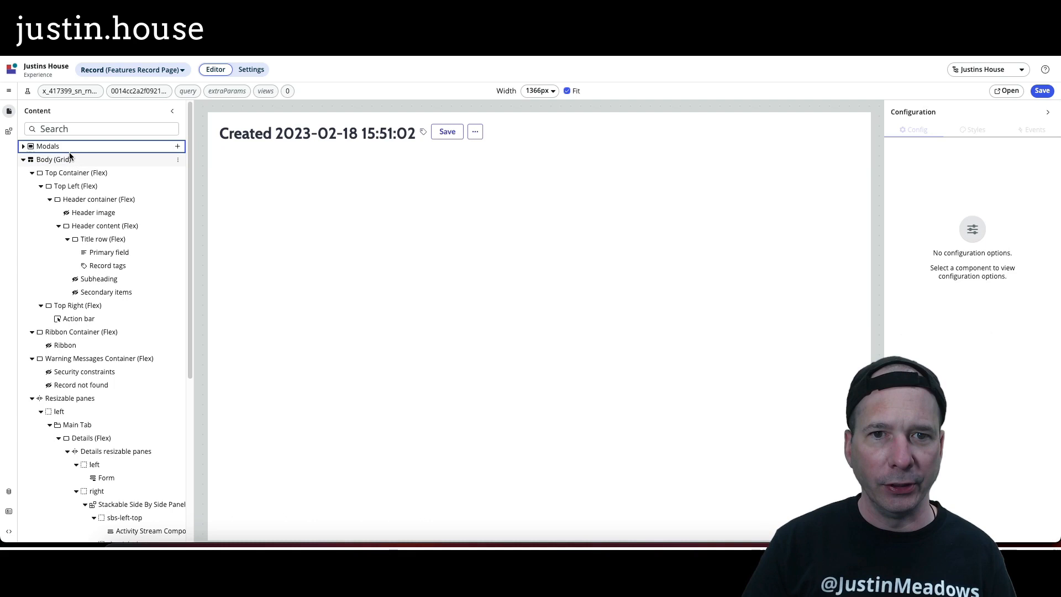
left_click(53, 160)
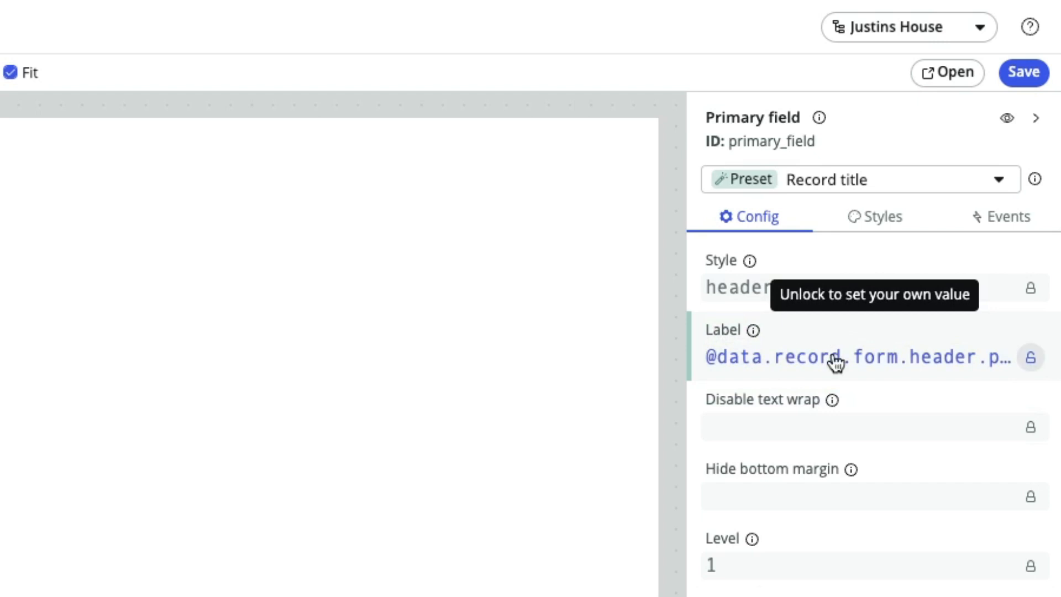
- Unlock the Primary field's Label binding and view its header expression
left_click(839, 358)
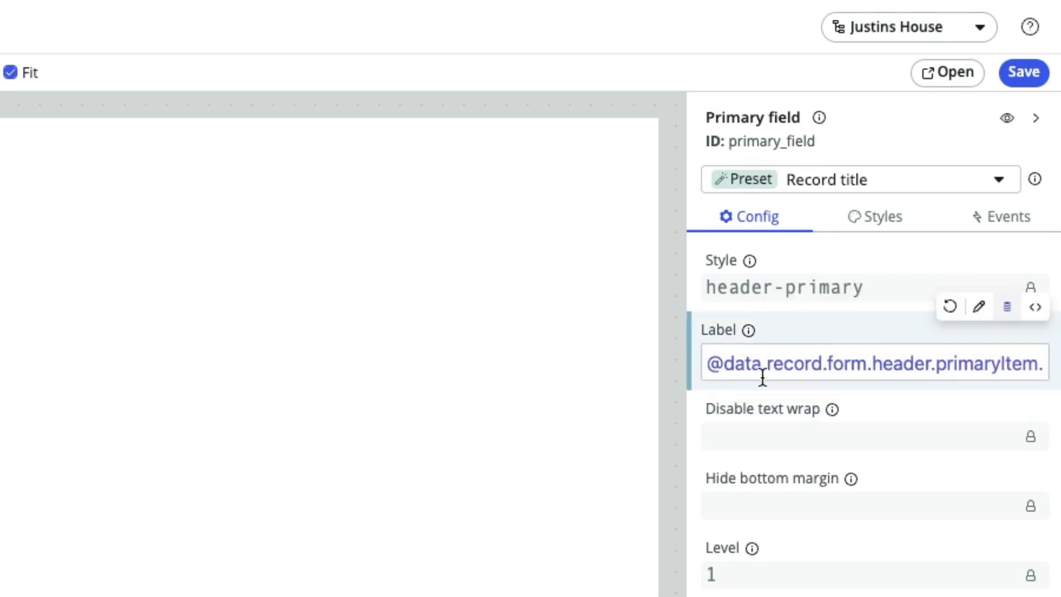
left_click(940, 364)
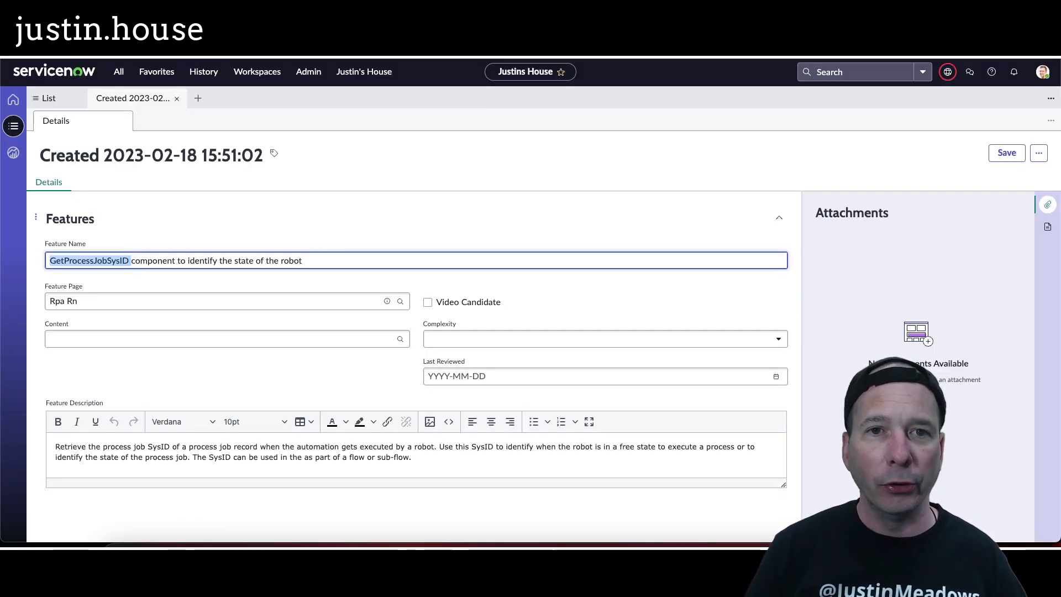
- Leave the GetProcessJobSysID record for the App Engine Studio home page
left_click(156, 72)
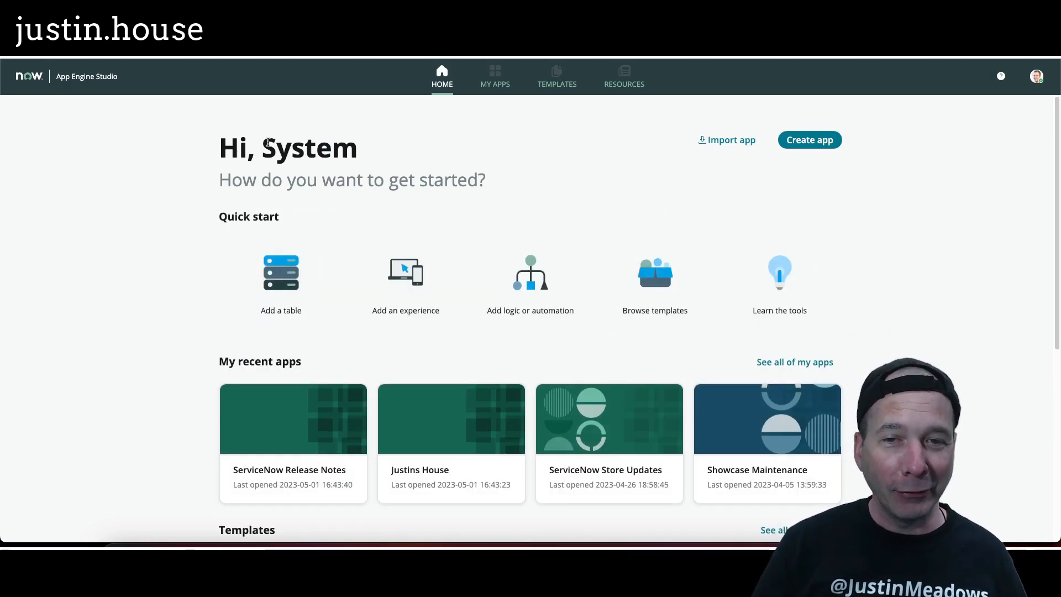
- Open the Features table in the ServiceNow Release Notes app's Data section
scroll("down", 3)
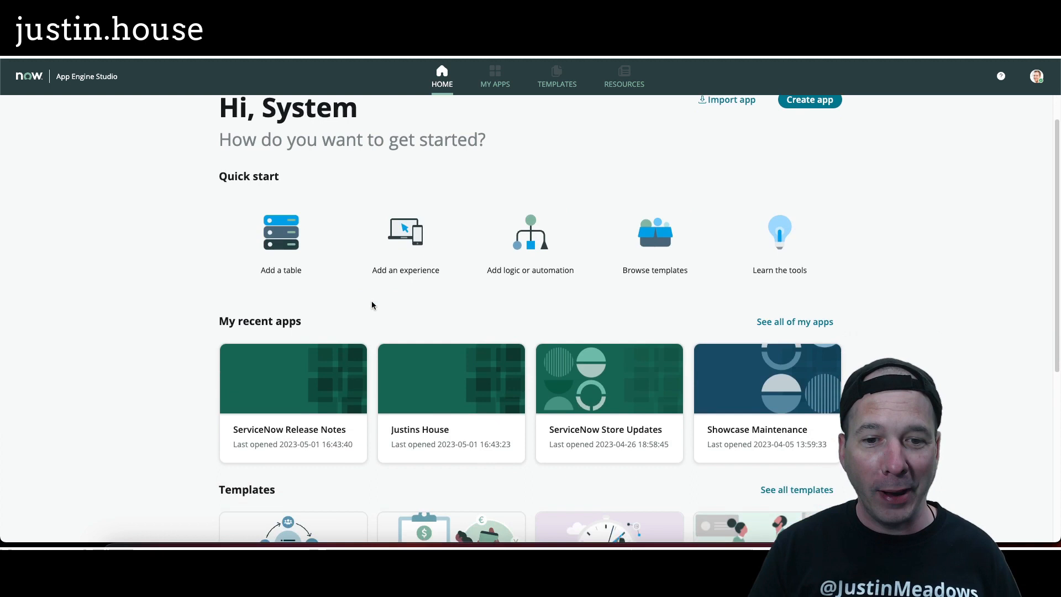
left_click(495, 76)
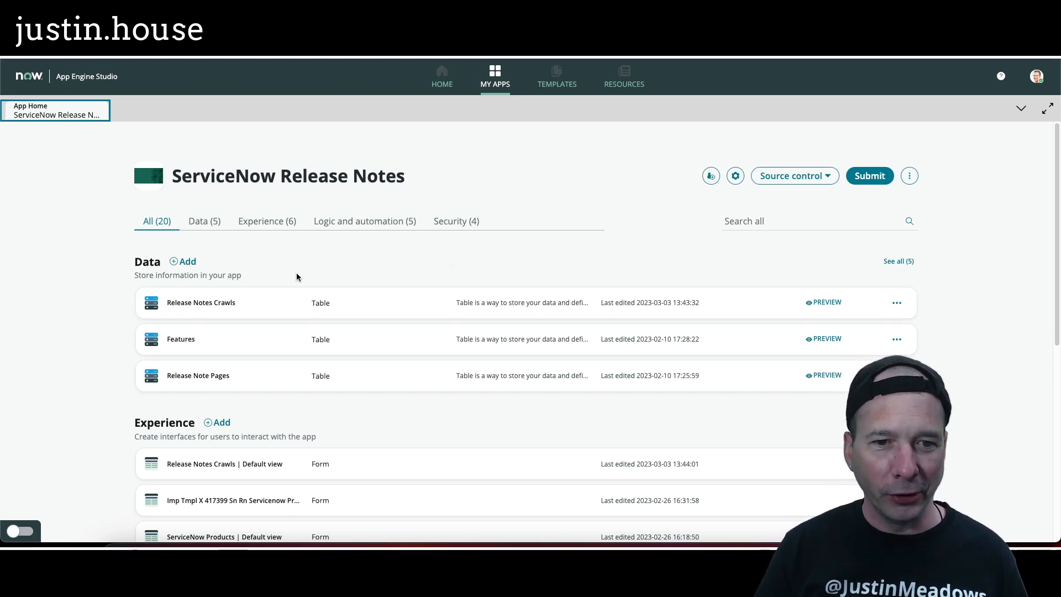
scroll("down", 3)
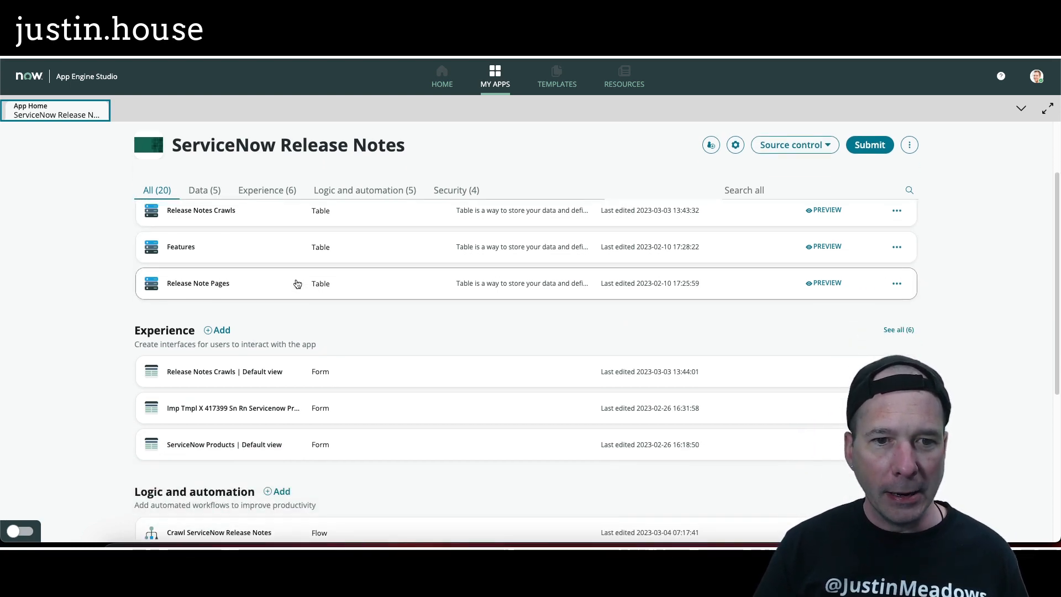
left_click(180, 246)
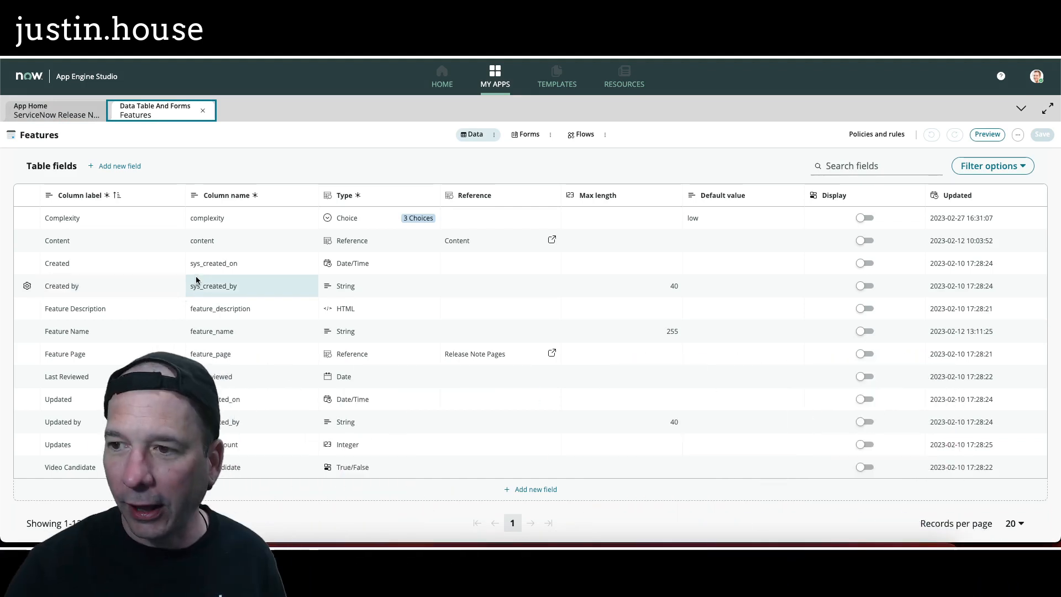
mouse_move(768, 200)
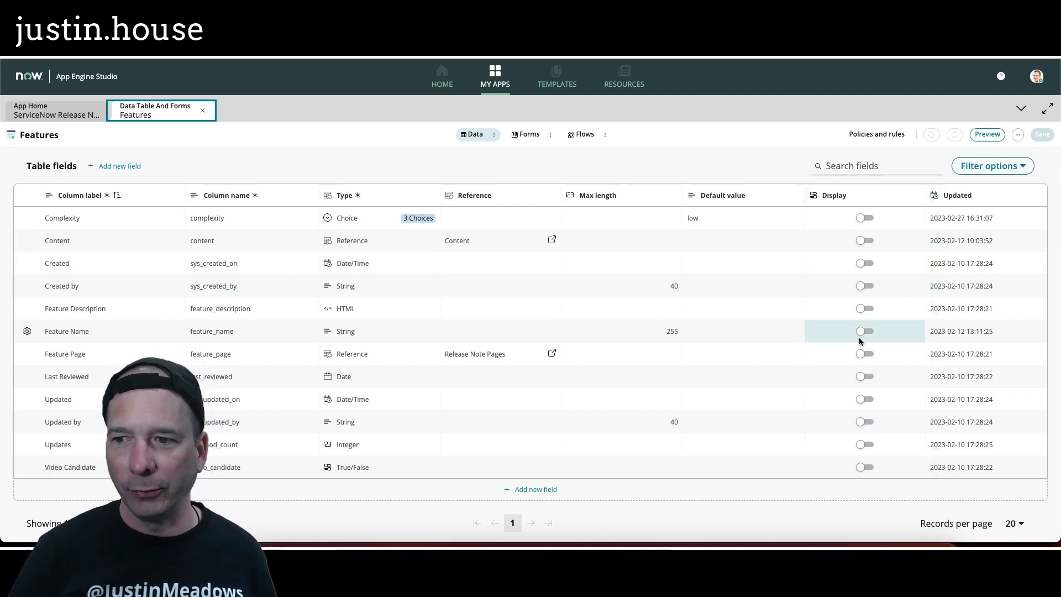
- Toggle Display on for the Feature Name field and save the table
left_click(864, 331)
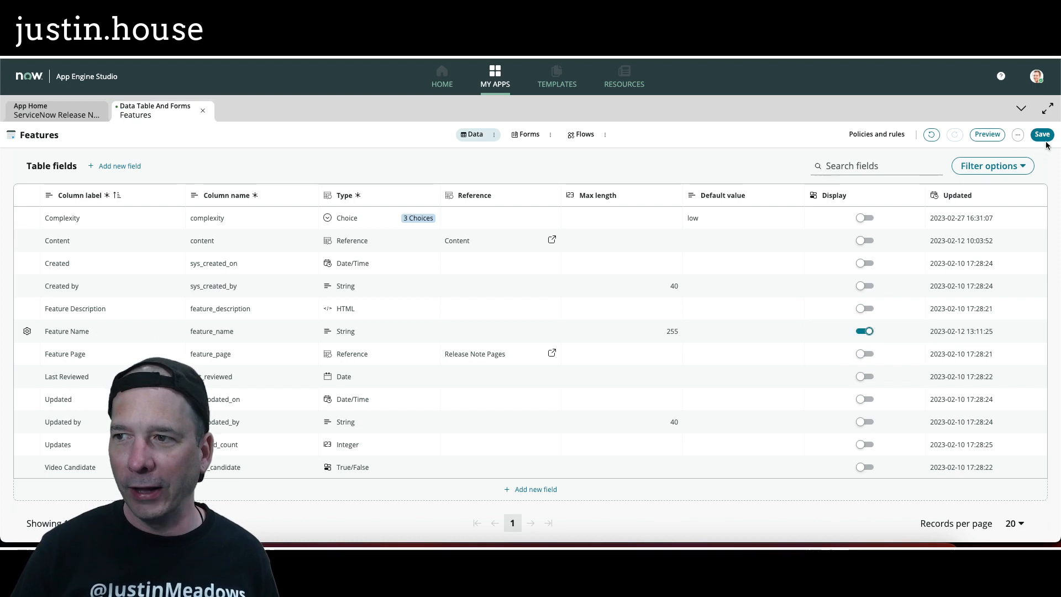
left_click(1042, 134)
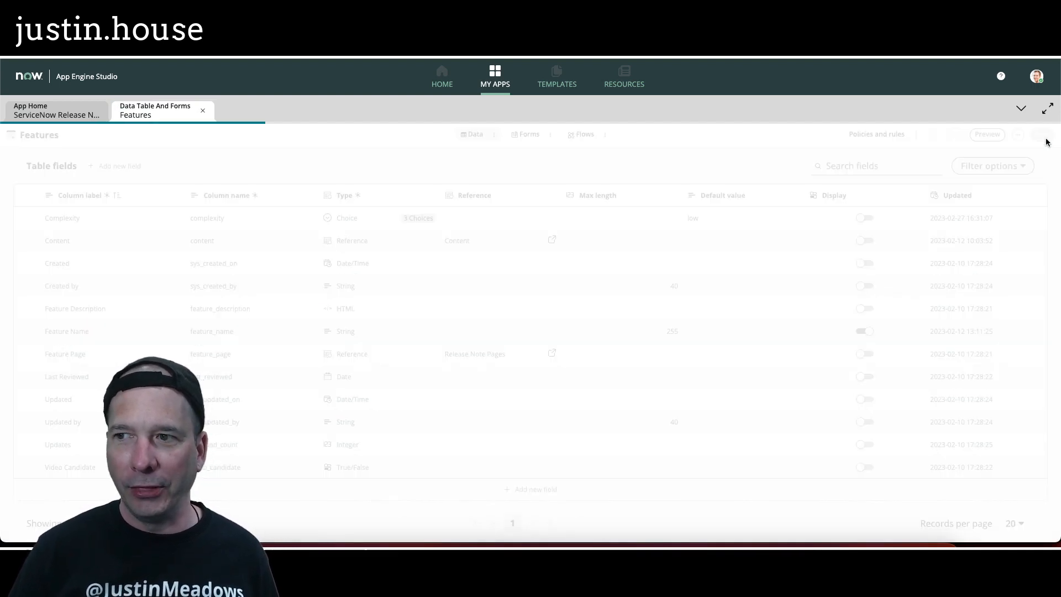
left_click(864, 331)
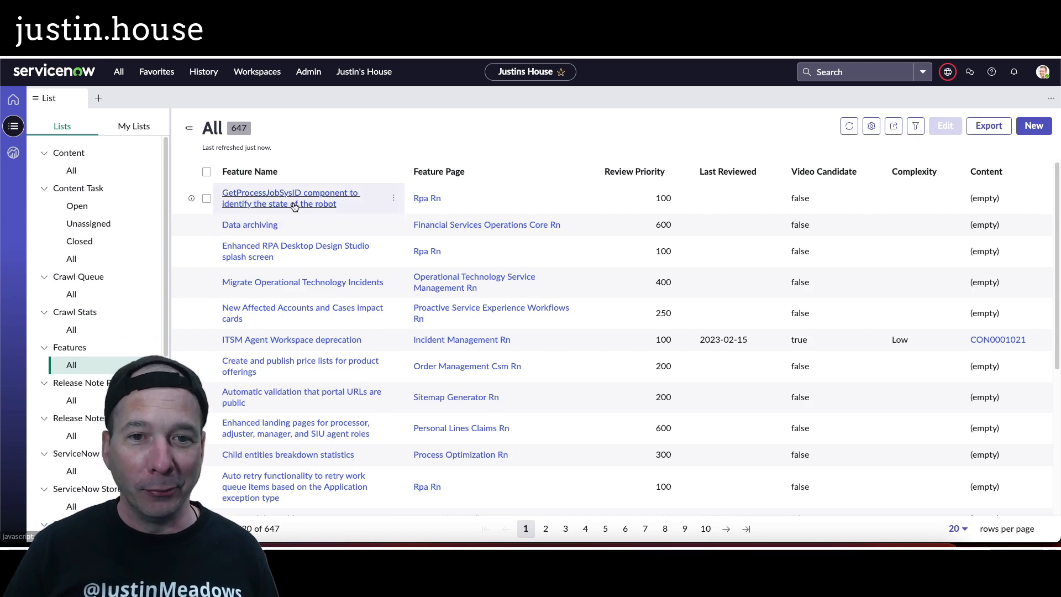
mouse_move(291, 198)
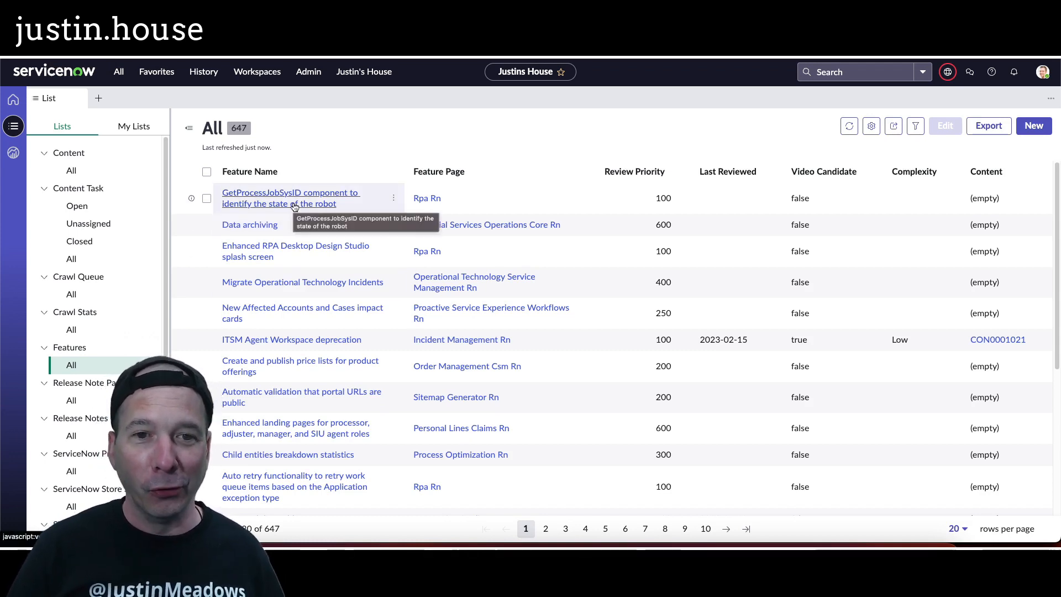
- Open the GetProcessJobSysID record from the workspace Features list
left_click(290, 198)
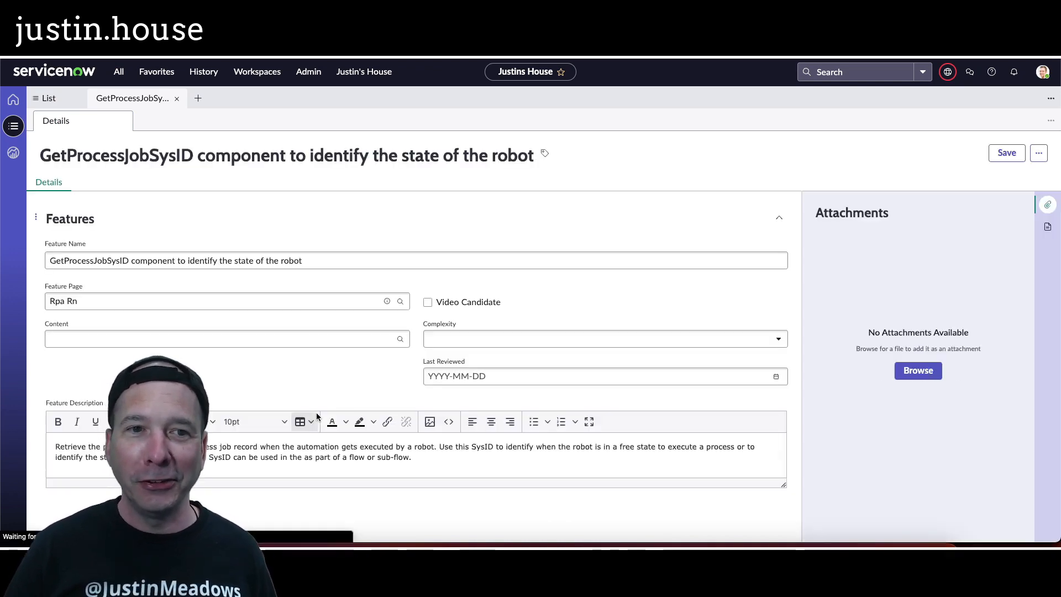
left_click(227, 338)
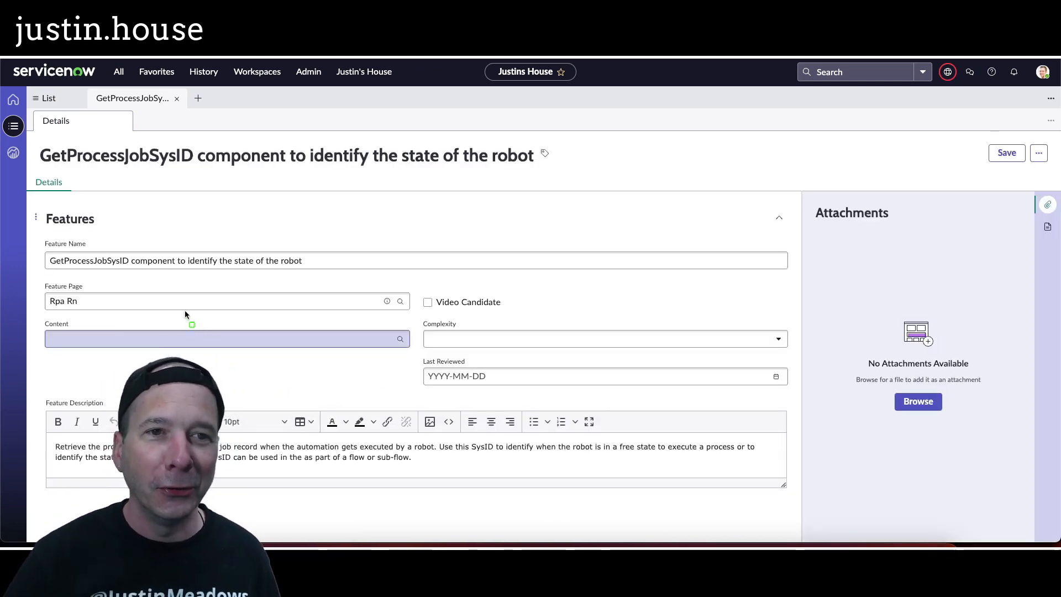